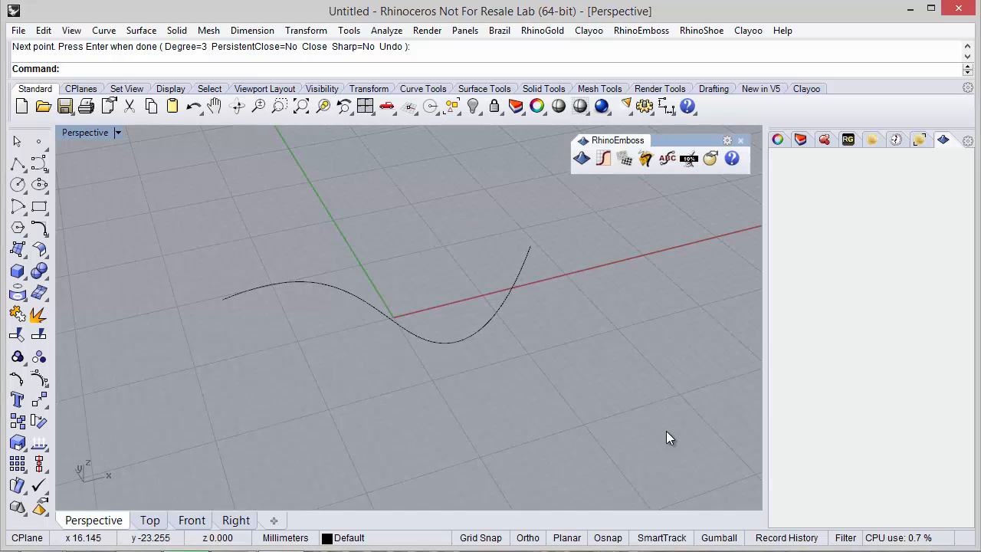
pyautogui.moveTo(643, 343)
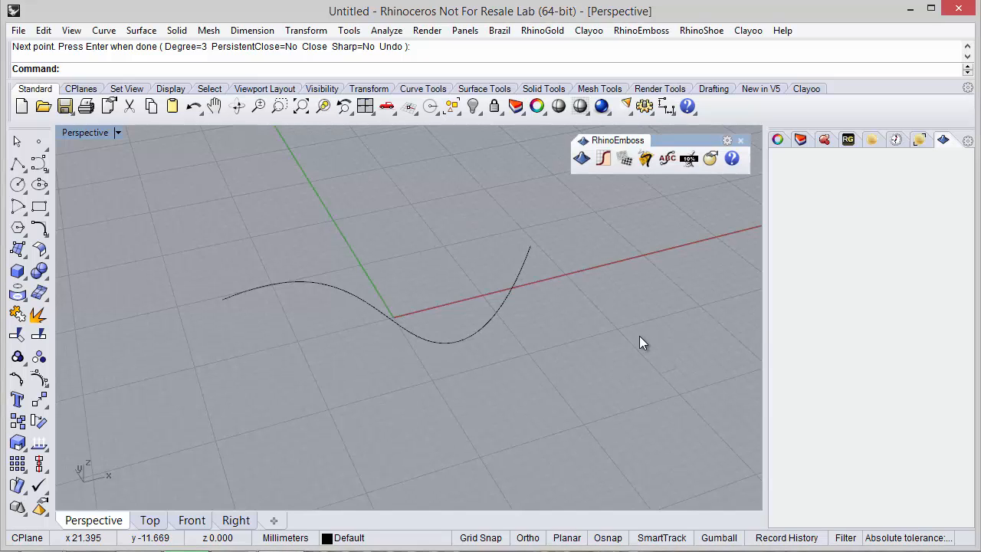
pyautogui.moveTo(669, 158)
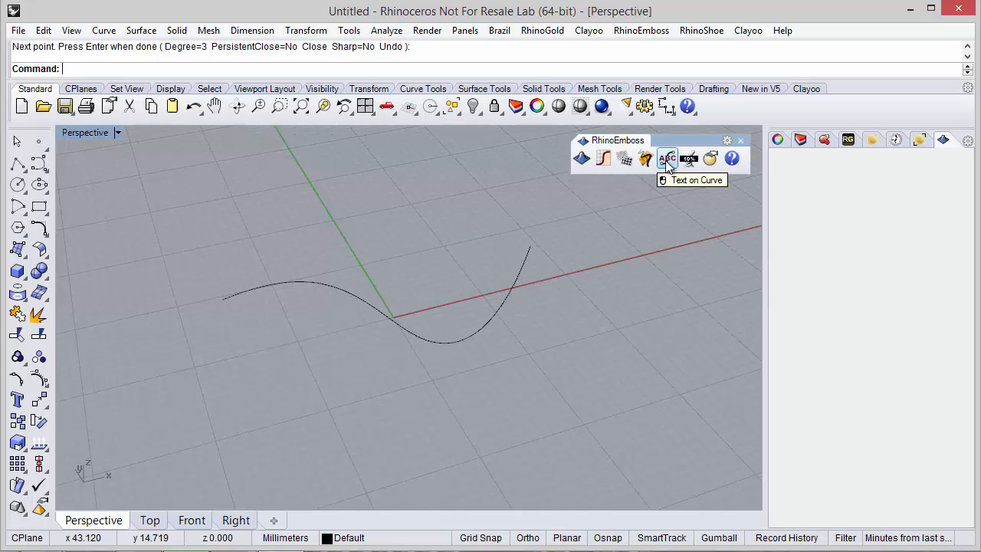
# Lay the word RhinoEmboss along the selected curve and adjust its start and end handles
pyautogui.click(668, 158)
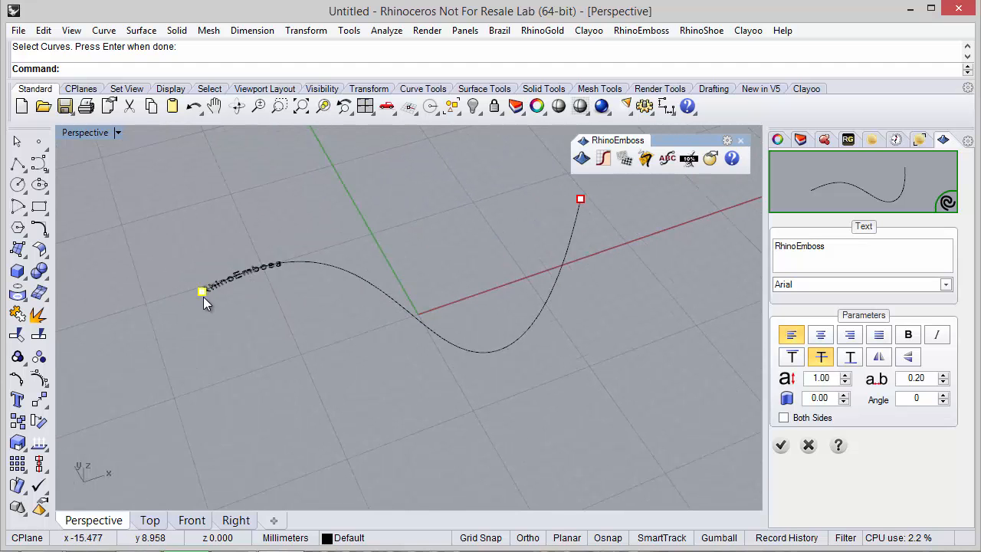
pyautogui.moveTo(202, 291); pyautogui.dragTo(314, 264)
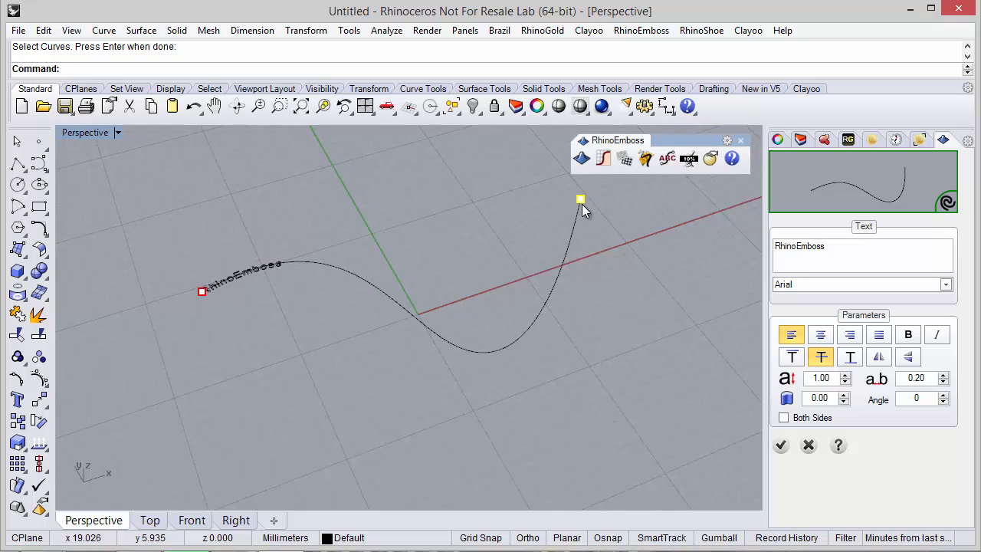
pyautogui.moveTo(581, 199); pyautogui.dragTo(564, 264)
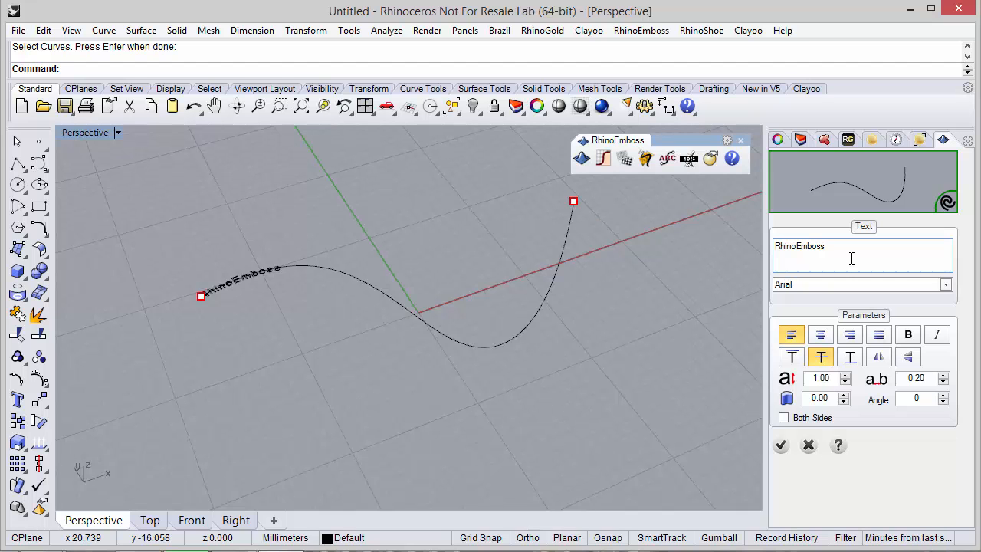
# Centre the text on the curve and make it bold at height 3.40
pyautogui.click(947, 284)
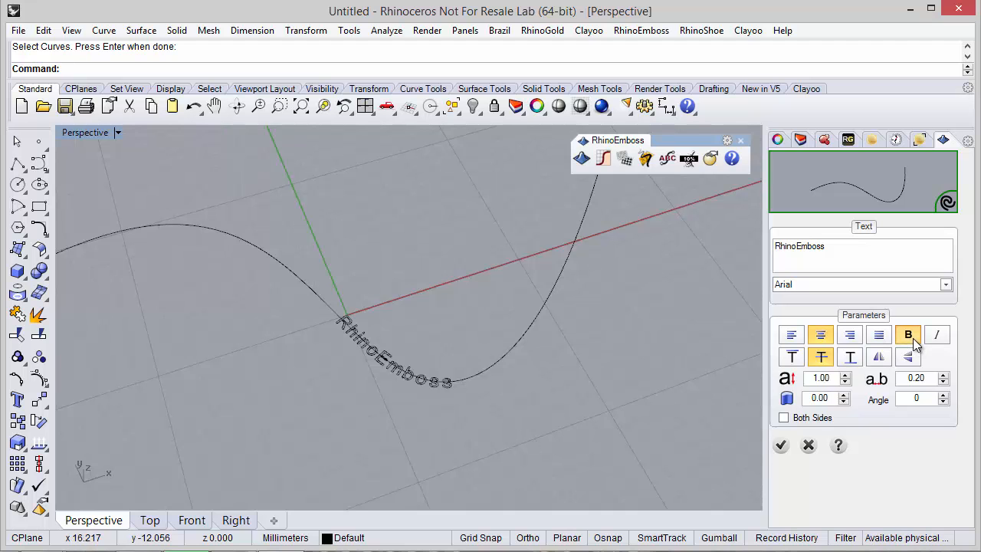
pyautogui.click(908, 334)
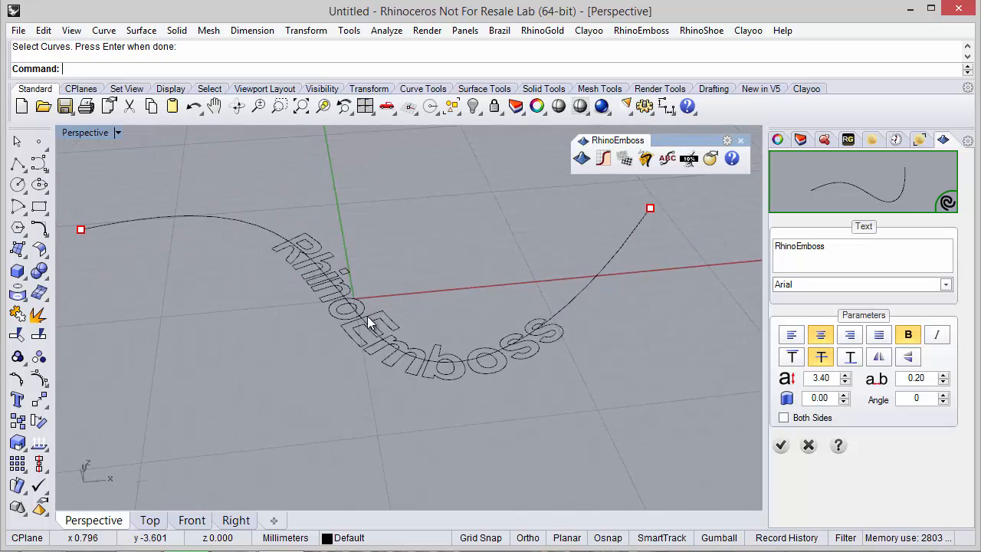
pyautogui.click(791, 357)
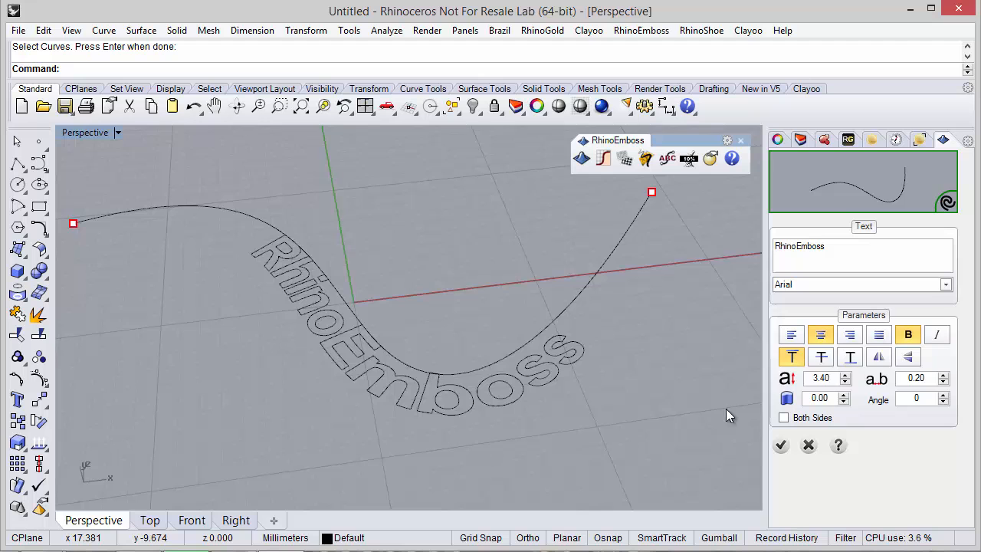
pyautogui.click(849, 356)
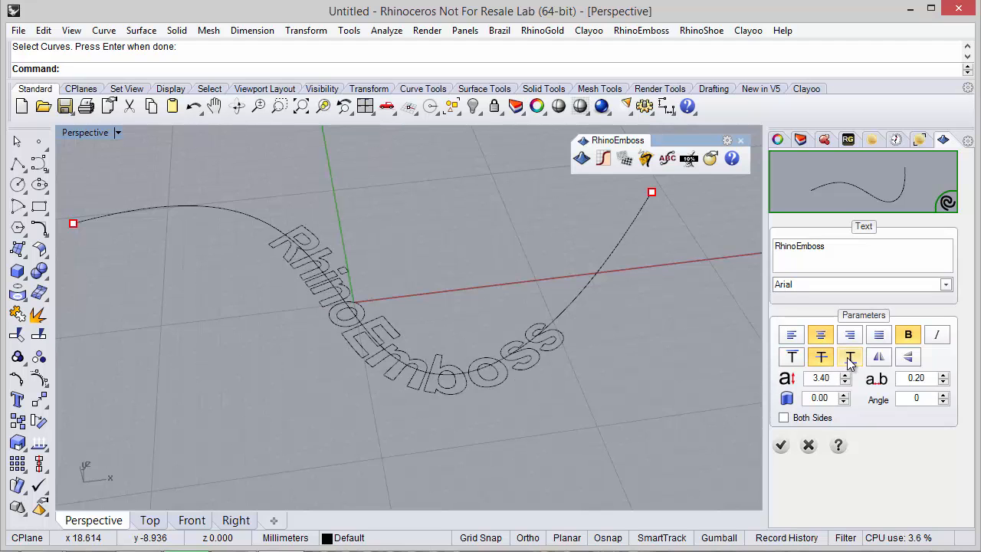
pyautogui.click(849, 357)
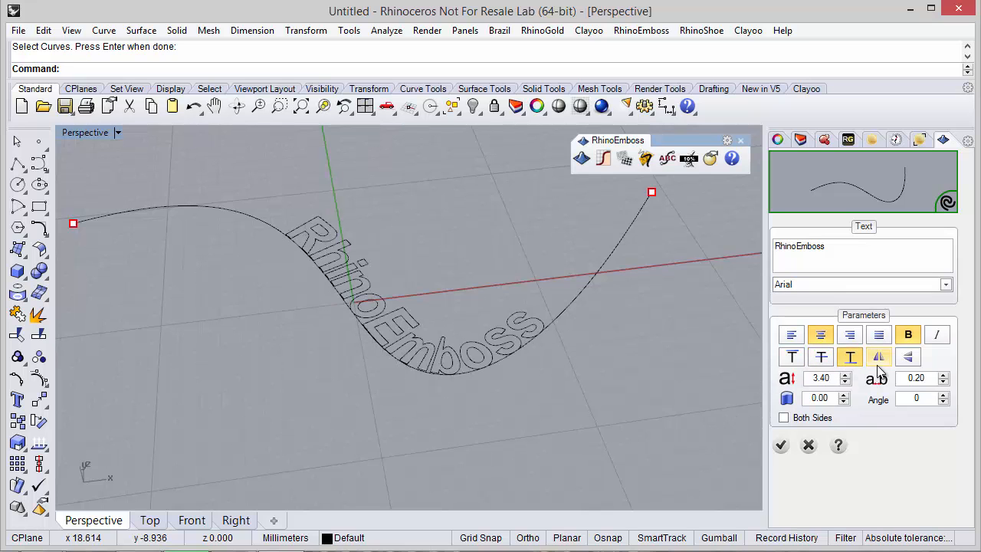
pyautogui.click(880, 356)
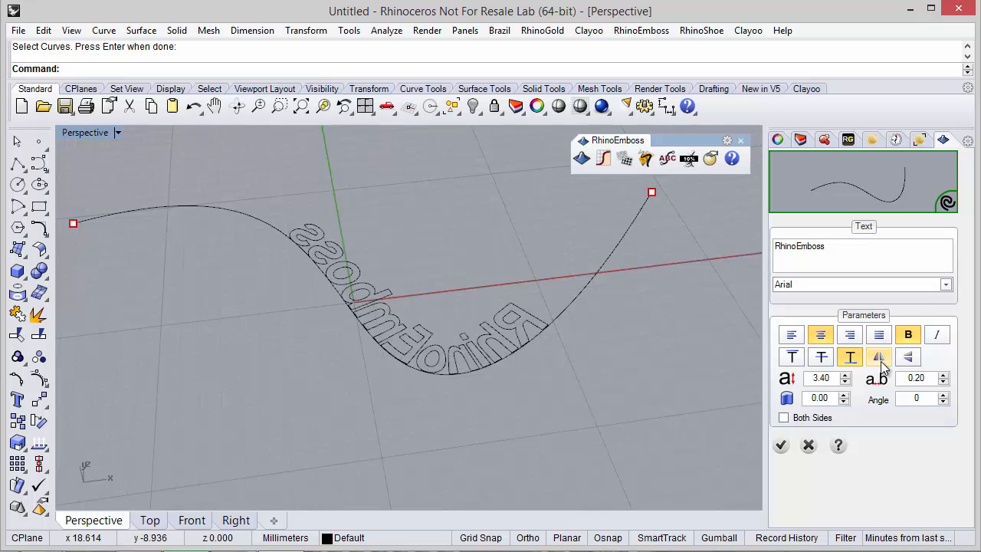
pyautogui.click(908, 357)
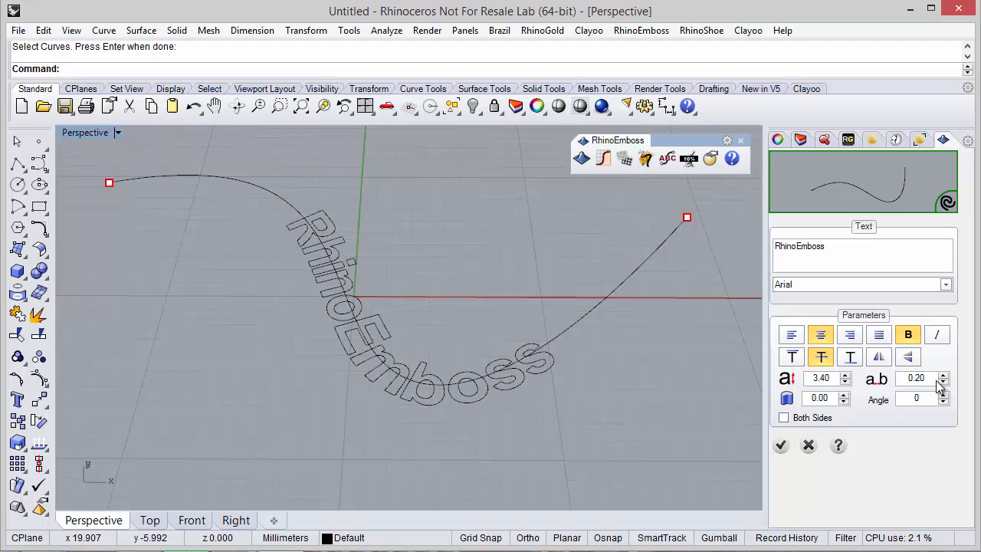
pyautogui.moveTo(943, 383)
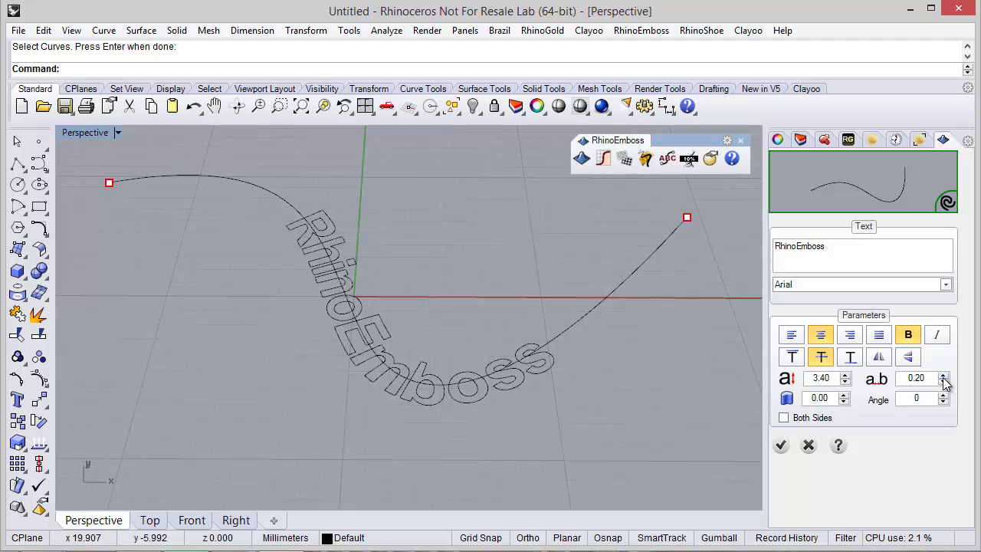
# Widen the letter spacing to 0.40 and extrude the letters with depth 1
pyautogui.click(945, 374)
pyautogui.write('1')
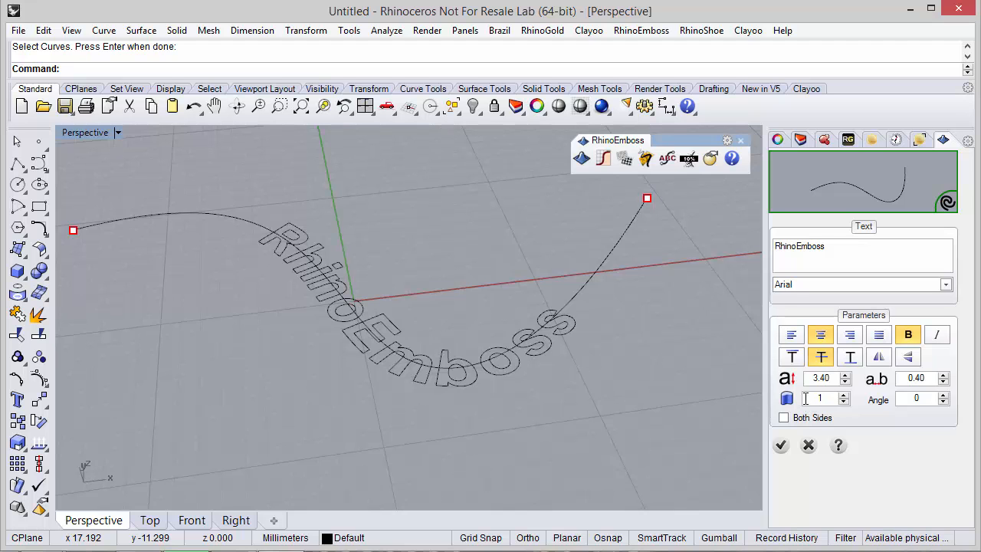
pyautogui.moveTo(506, 428)
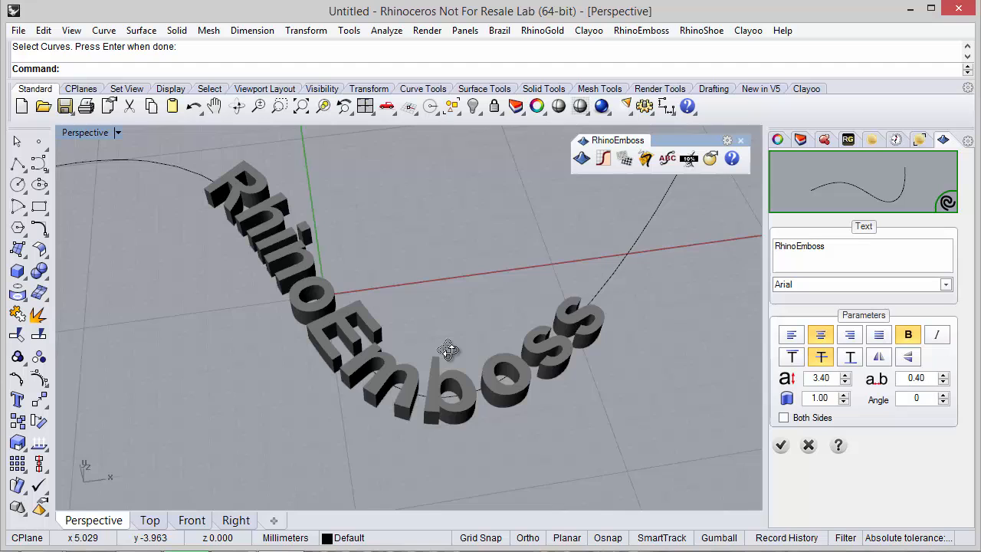
pyautogui.moveTo(448, 350); pyautogui.dragTo(478, 322)
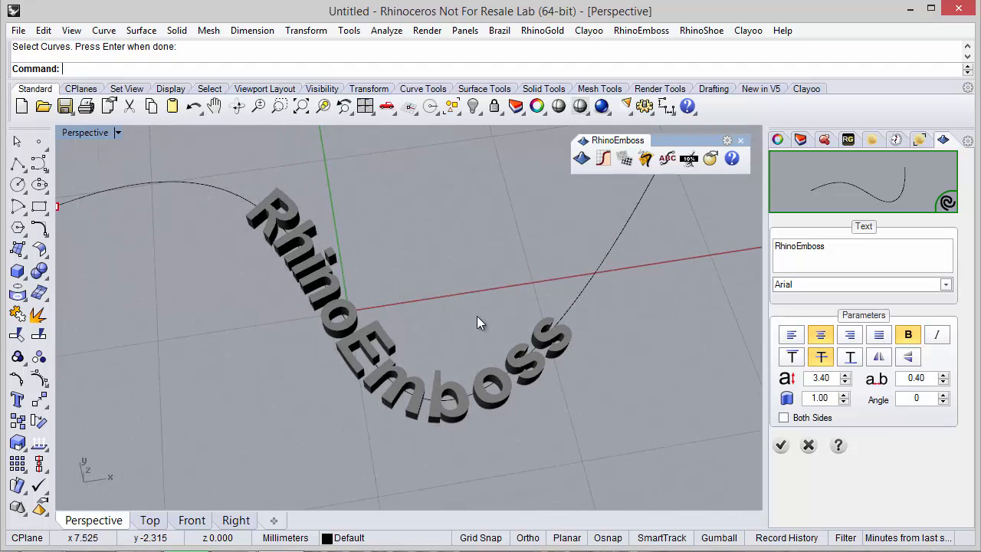
pyautogui.moveTo(662, 441)
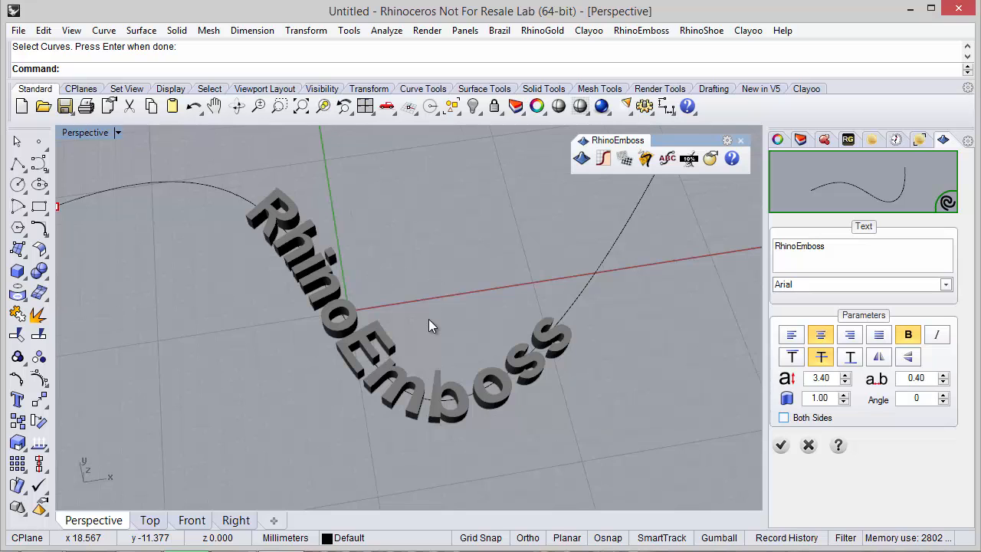
# Extrude the letters to Both Sides and raise their angle to 75 degrees
pyautogui.click(785, 417)
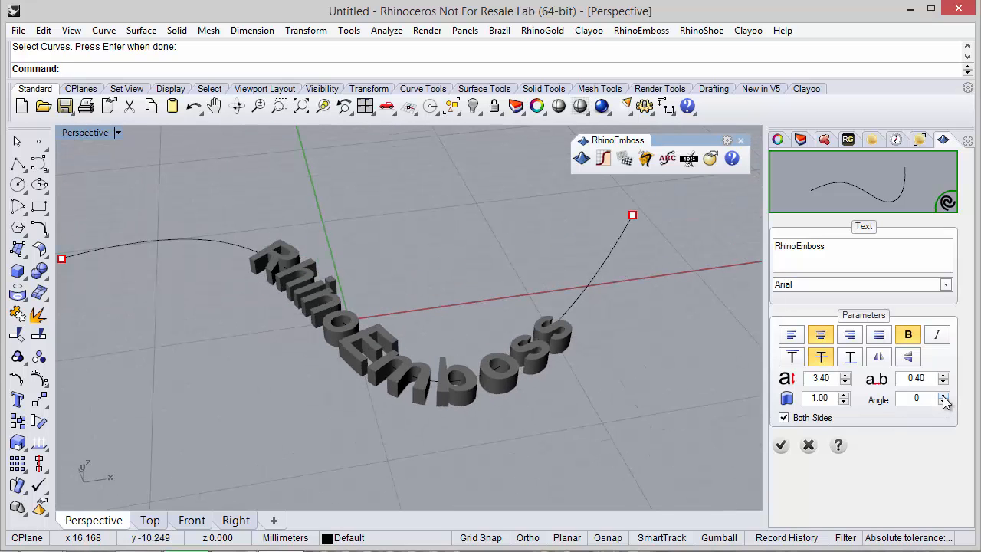
pyautogui.click(944, 396)
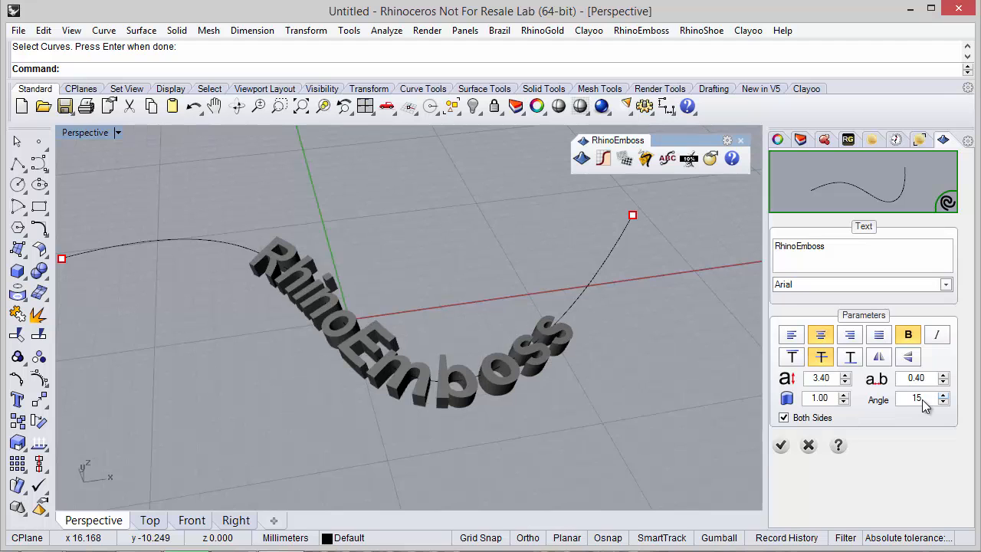
pyautogui.moveTo(555, 397)
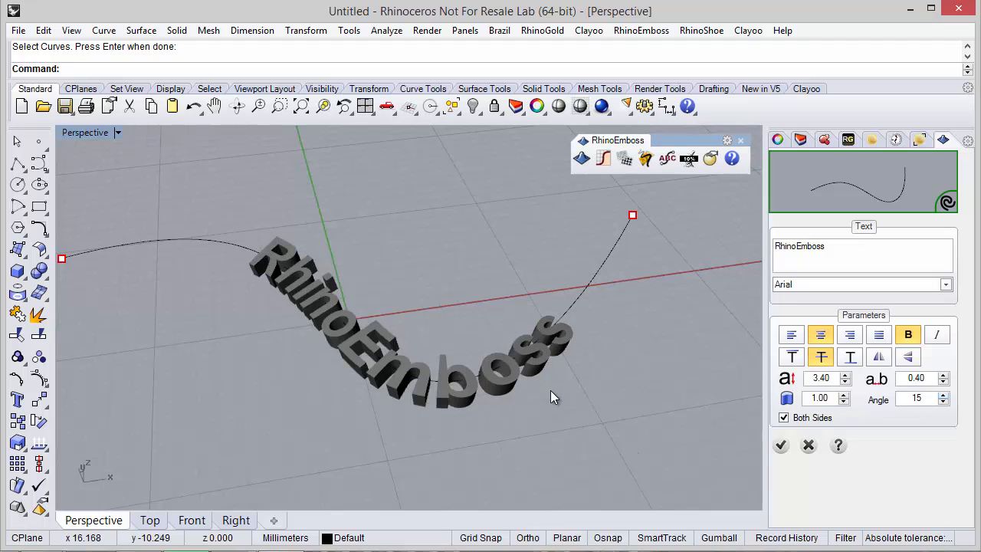
pyautogui.click(944, 394)
pyautogui.write('75')
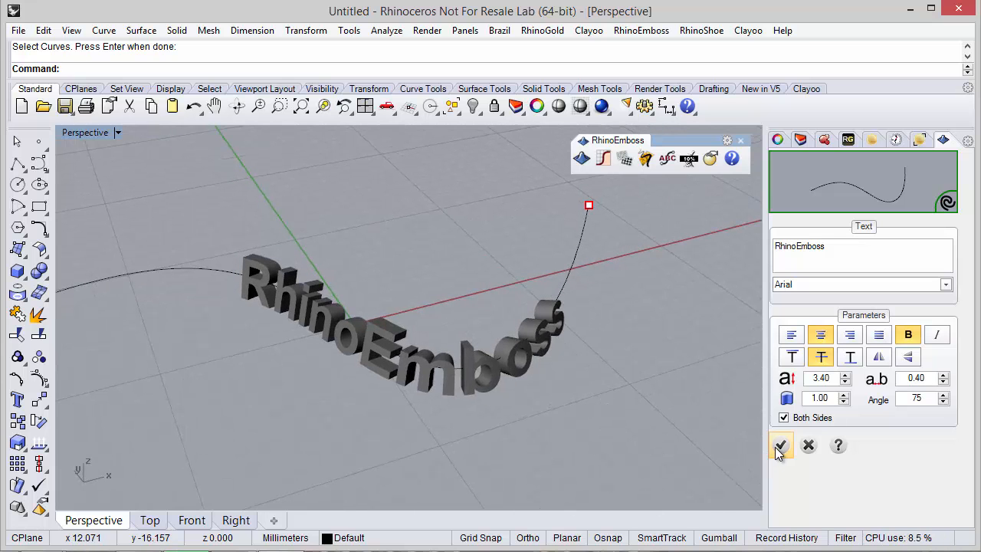
# Confirm the RhinoEmboss settings to create the solid 3D lettering along the curve
pyautogui.click(780, 445)
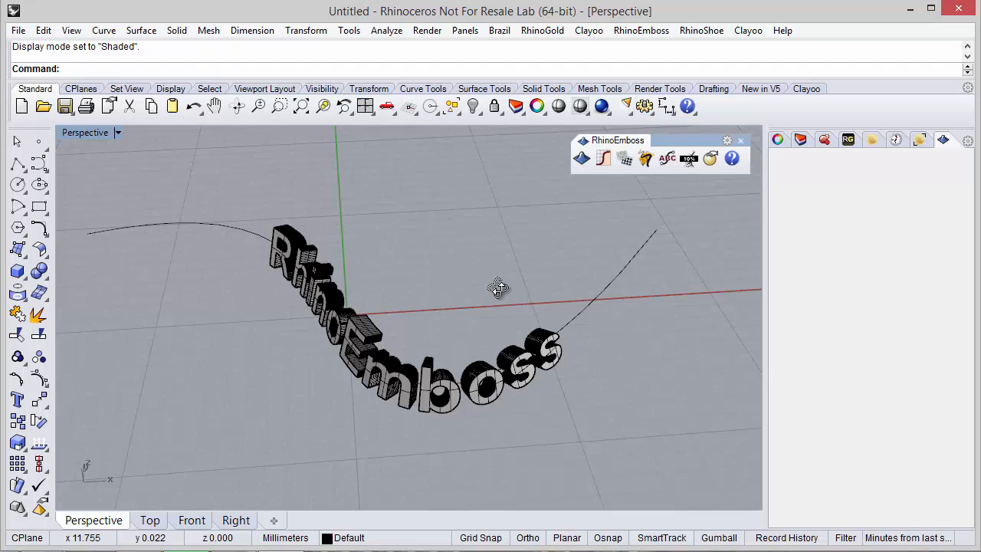
pyautogui.moveTo(499, 294)
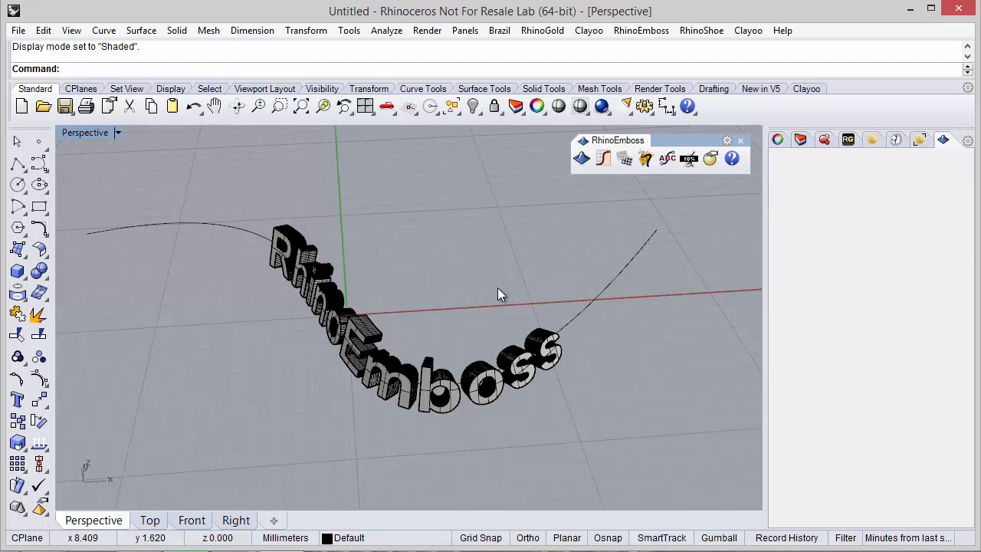